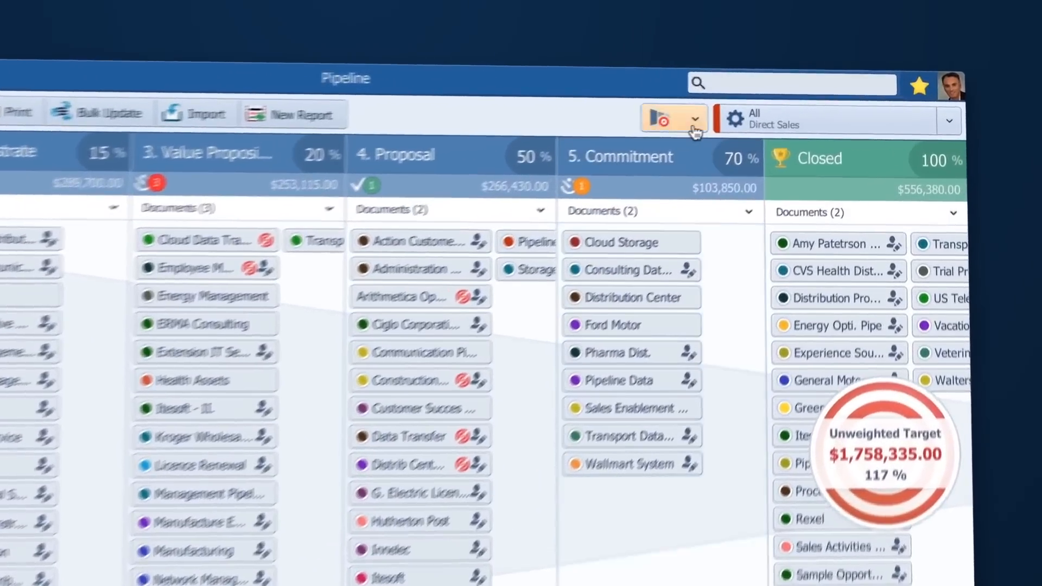
Switch the Direct Sales pipeline to the bubble chart view.
{"action": "left_click", "coordinate": [693, 118]}
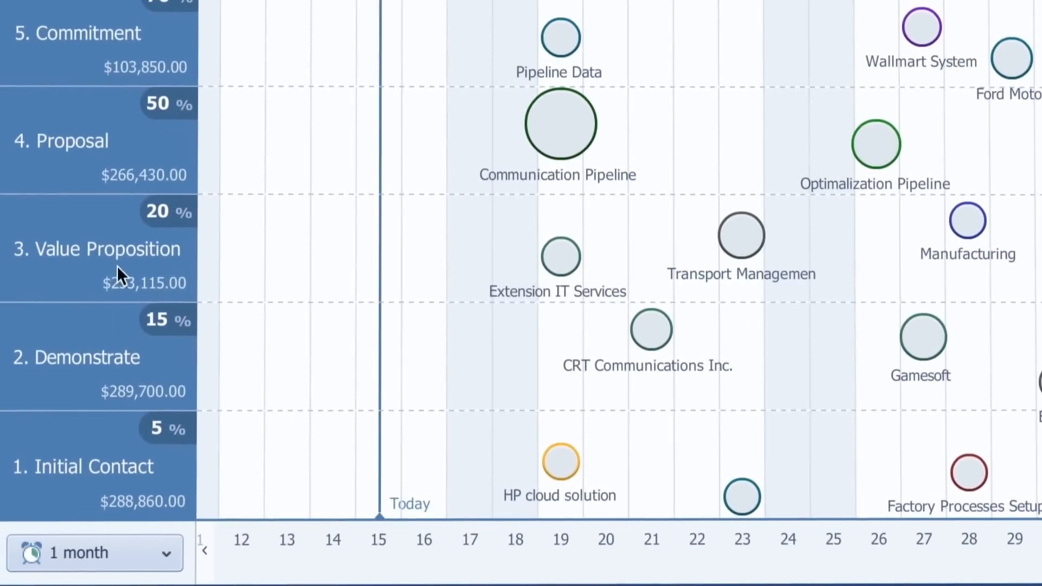
{"action": "left_click", "coordinate": [559, 123]}
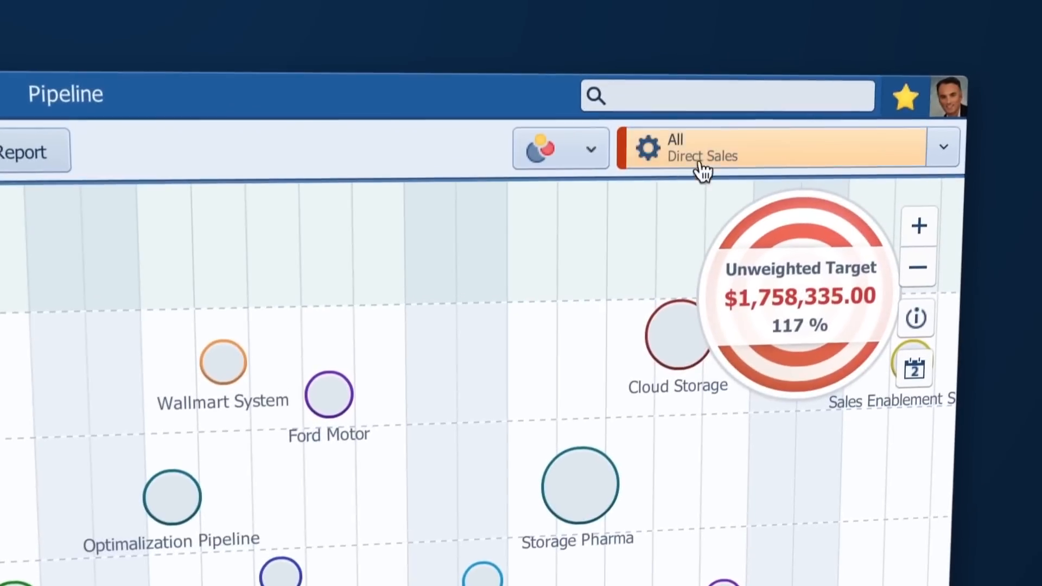
In Pipeline Options, set 'Size of opportunities calculated by' to Unweighted Value.
{"action": "left_click", "coordinate": [770, 148]}
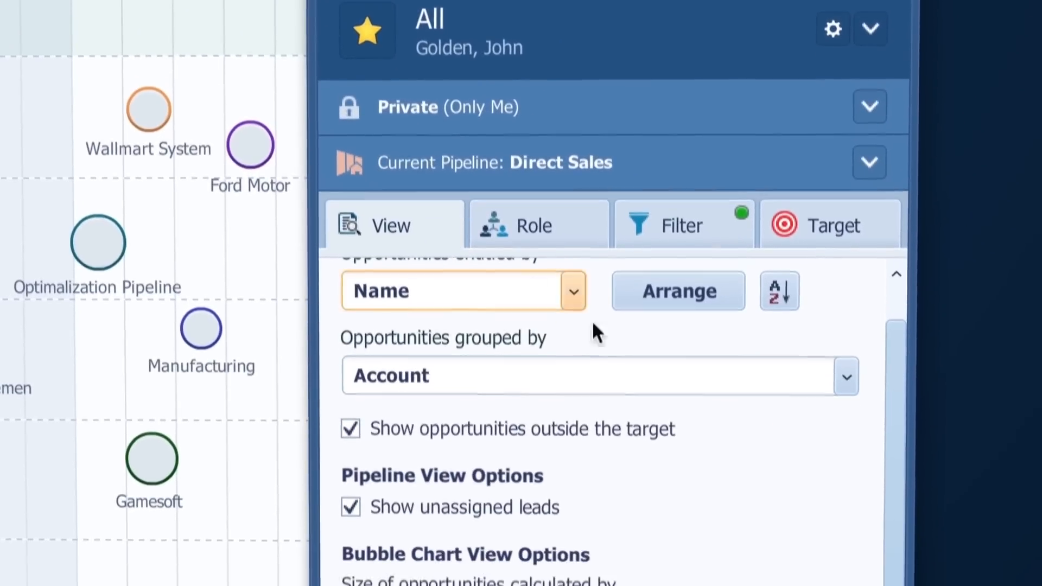
{"action": "left_click", "coordinate": [841, 466]}
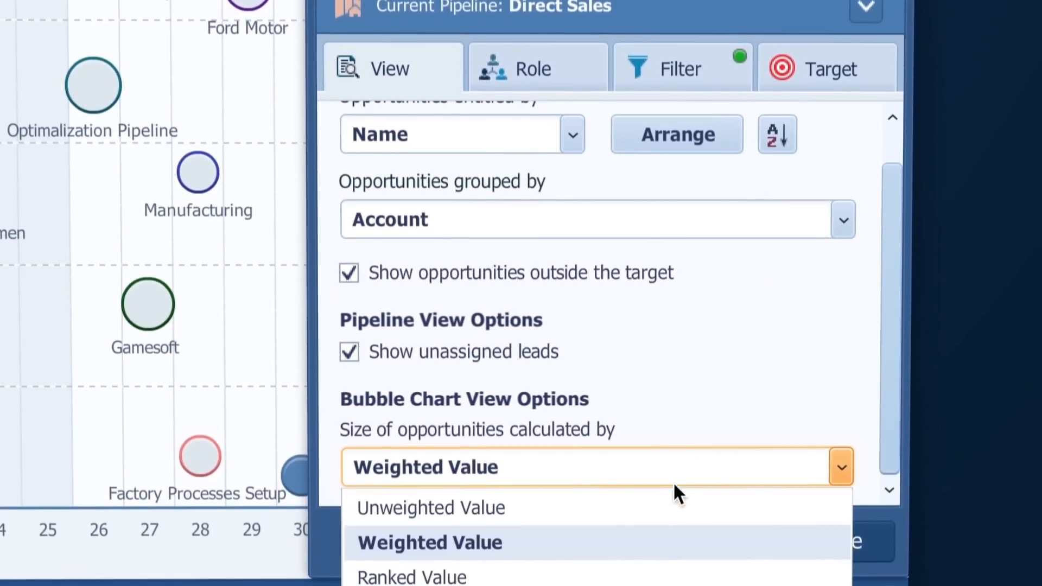
{"action": "left_click", "coordinate": [430, 507]}
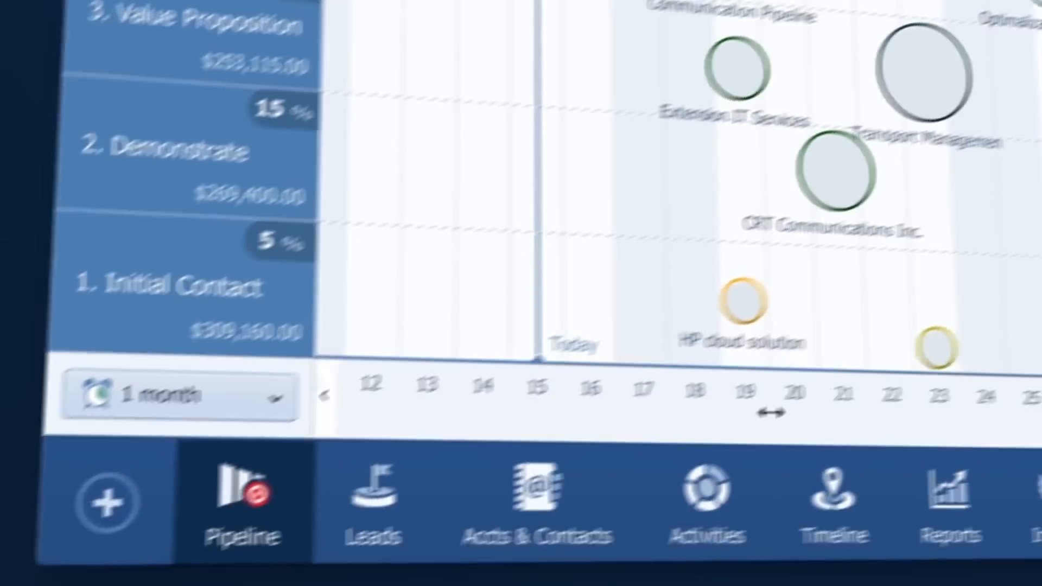
{"action": "left_click", "coordinate": [179, 396]}
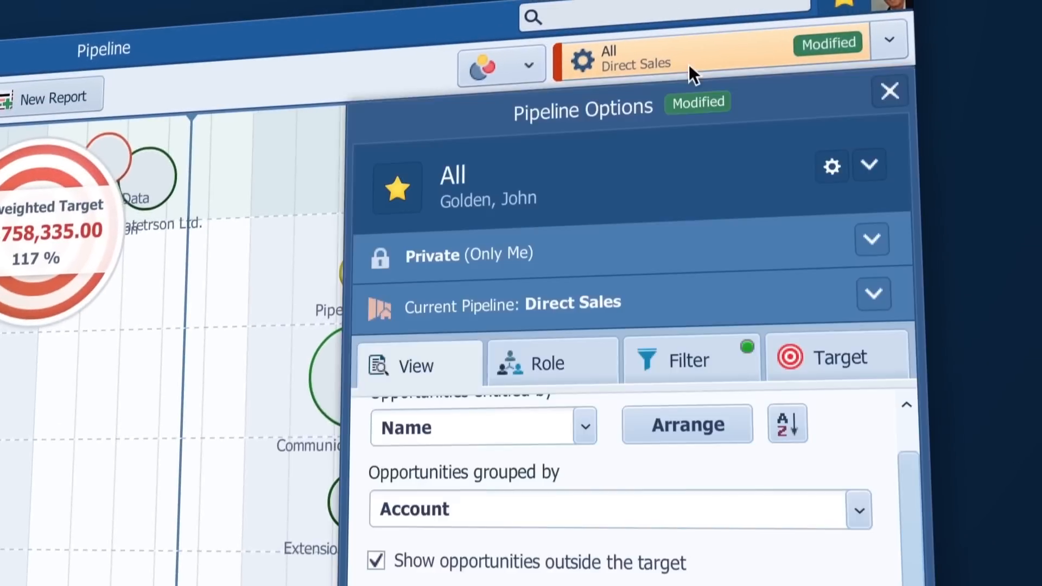
Mark 'Send a proposal' done in the Communication Pipeline opportunity's Proposal checklist.
{"action": "left_click", "coordinate": [583, 425]}
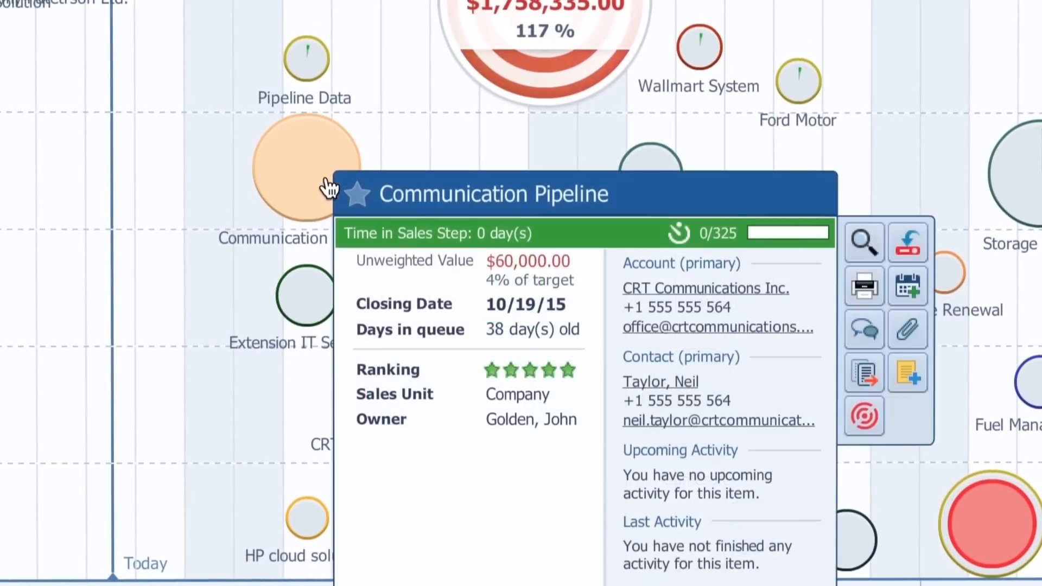
{"action": "left_click", "coordinate": [319, 183]}
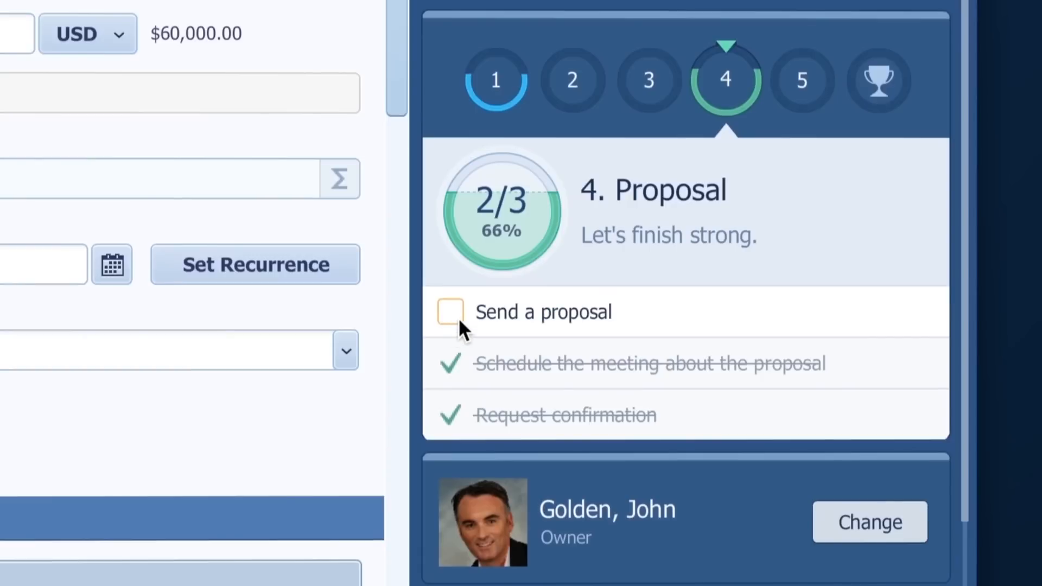
{"action": "left_click", "coordinate": [449, 312]}
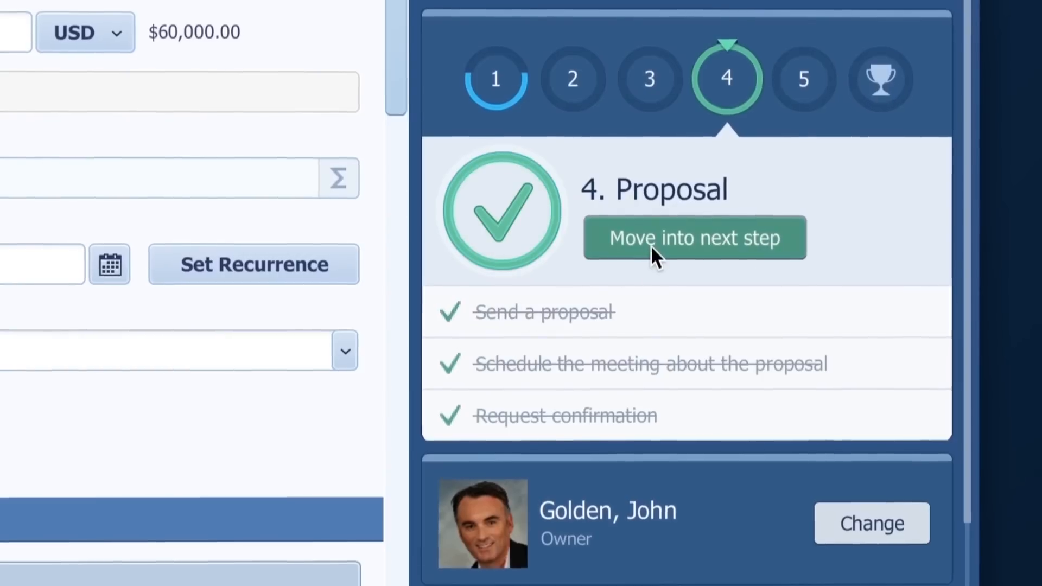